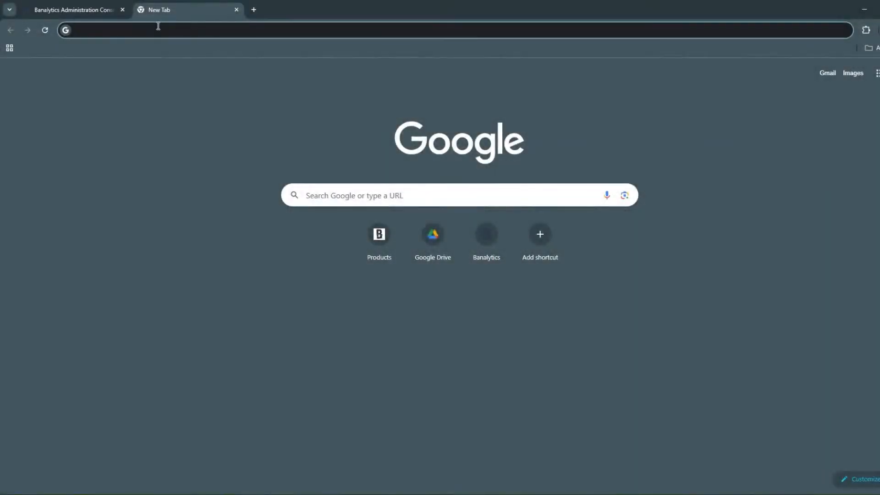
Load banalytics.live in the new Chrome tab to show the Banalytics homepage.
{"action": "type", "text": "192.168.1.100"}
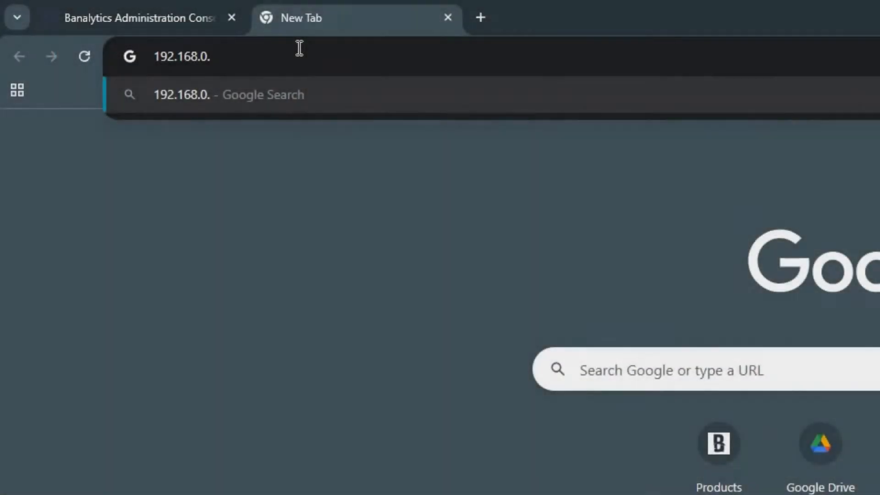
{"action": "type", "text": "???"}
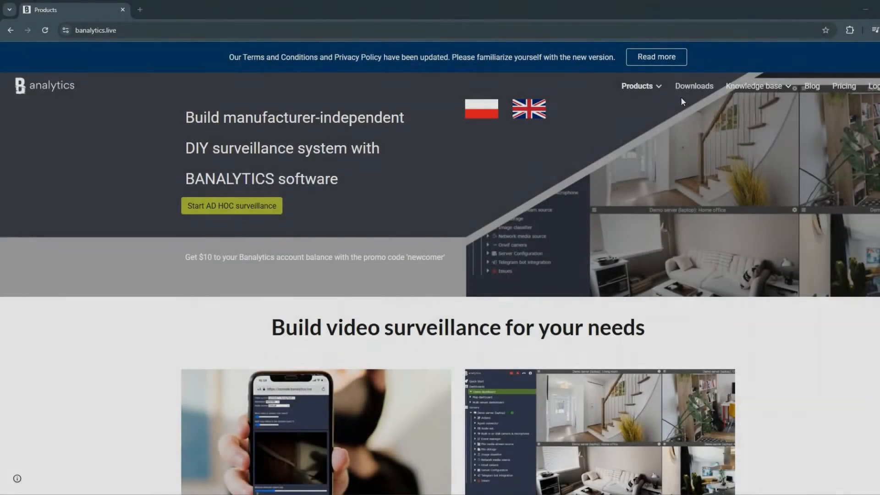
Follow the Login/Console link into the Banalytics administration console's Quick Start page.
{"action": "left_click", "coordinate": [694, 86]}
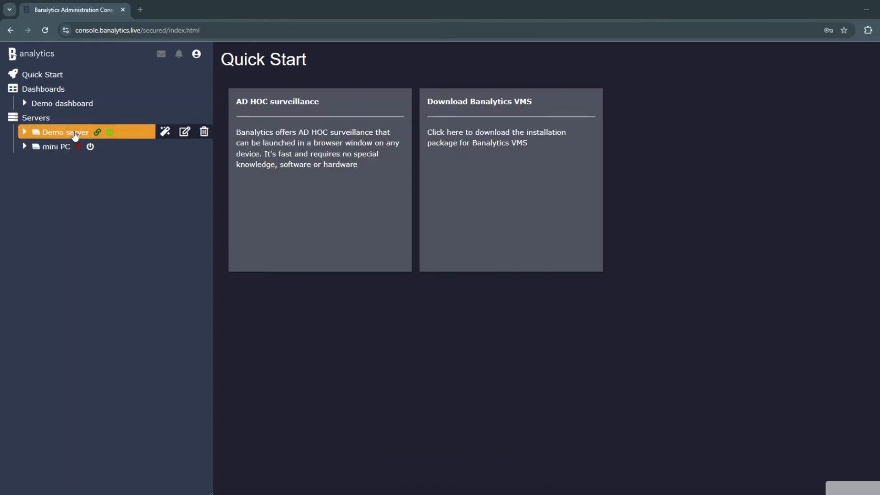
Expand Demo server and its Server Configuration, then go to Network device discovery.
{"action": "left_click", "coordinate": [25, 132]}
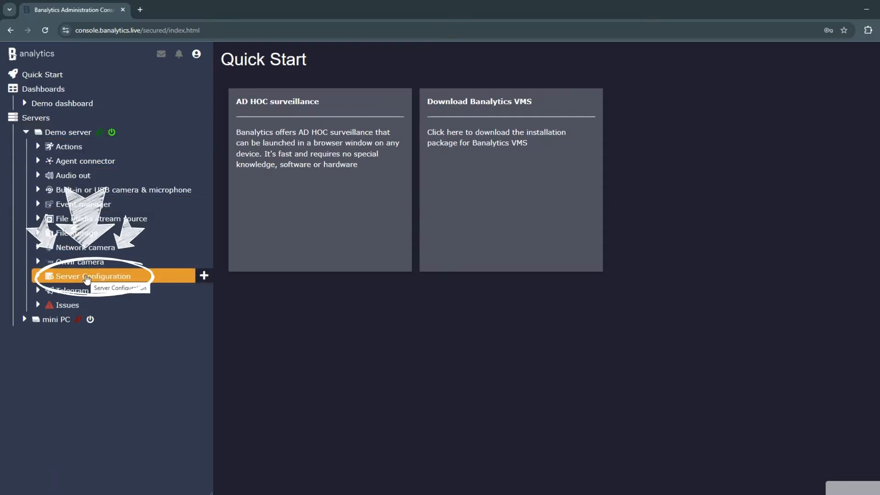
{"action": "left_click", "coordinate": [93, 276]}
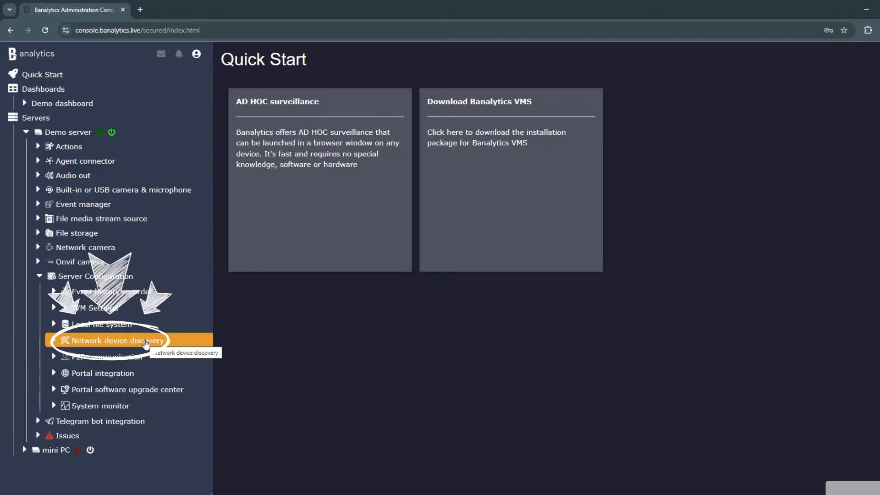
{"action": "left_click", "coordinate": [116, 340]}
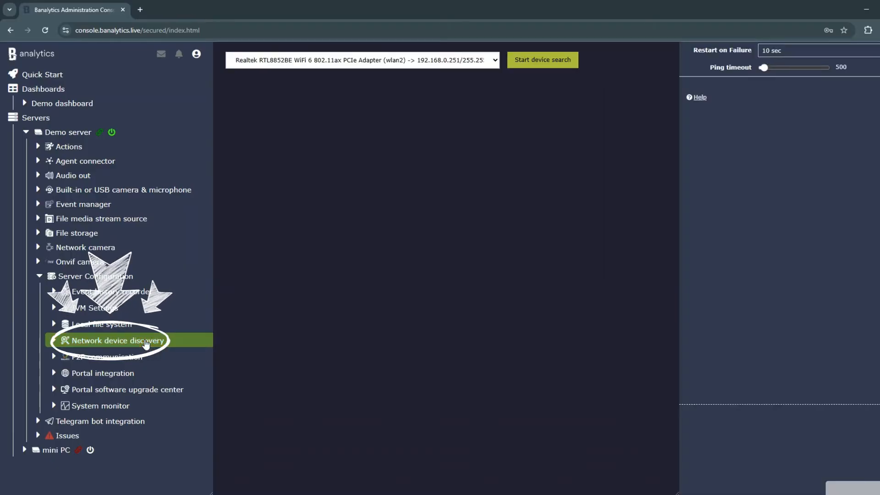
{"action": "left_click", "coordinate": [541, 60]}
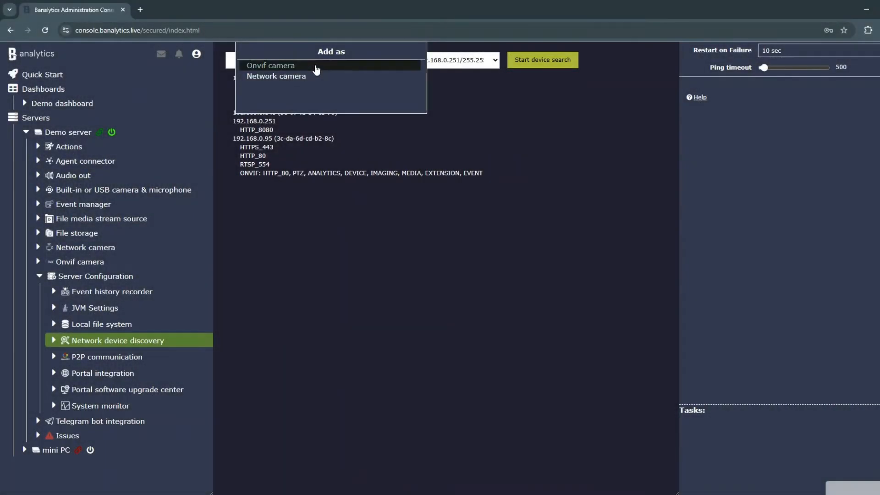
{"action": "mouse_move", "coordinate": [314, 73]}
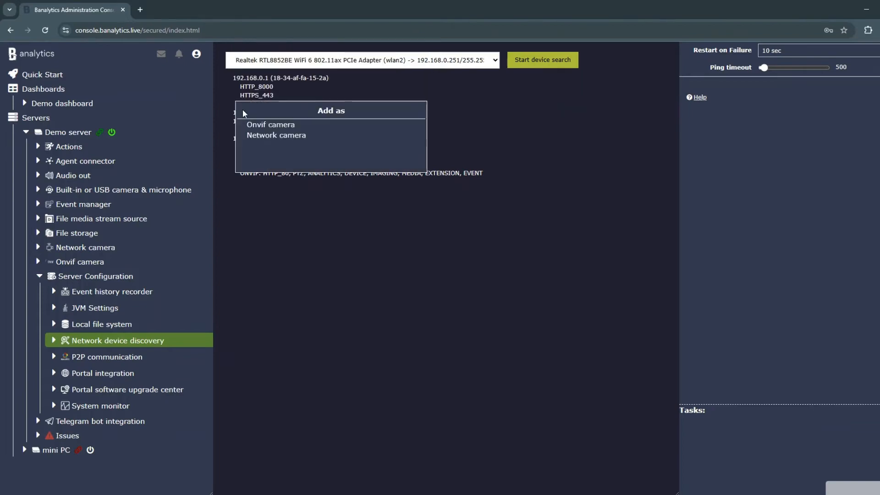
{"action": "mouse_move", "coordinate": [270, 125]}
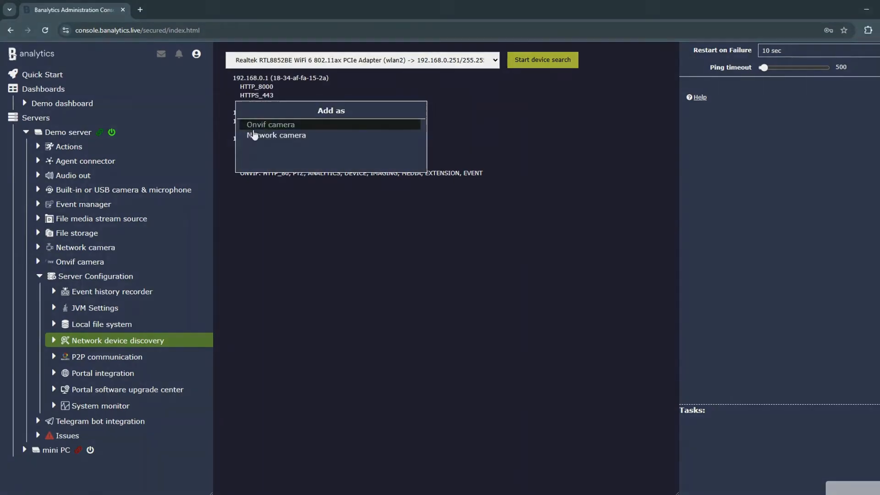
Choose Add as > Network camera for the discovered device at 192.168.0.95.
{"action": "left_click", "coordinate": [270, 125]}
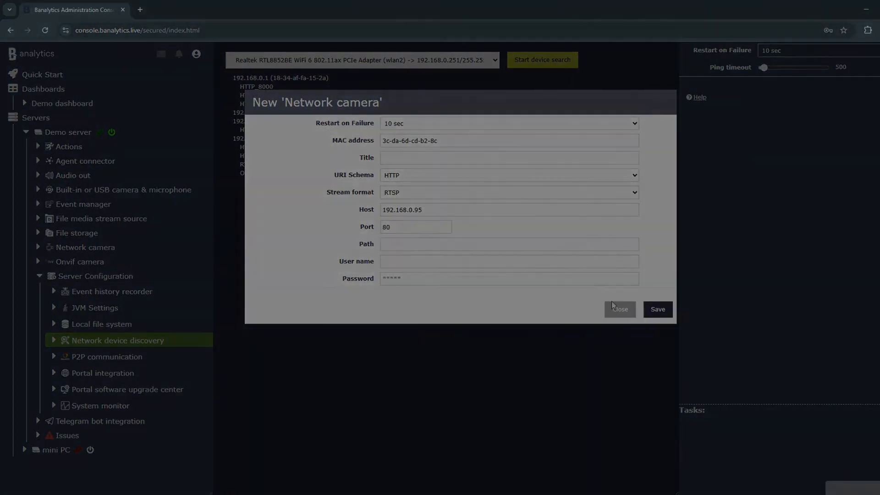
Discard the Network camera form and title the Onvif camera 'ONVIF camera'.
{"action": "left_click", "coordinate": [619, 310]}
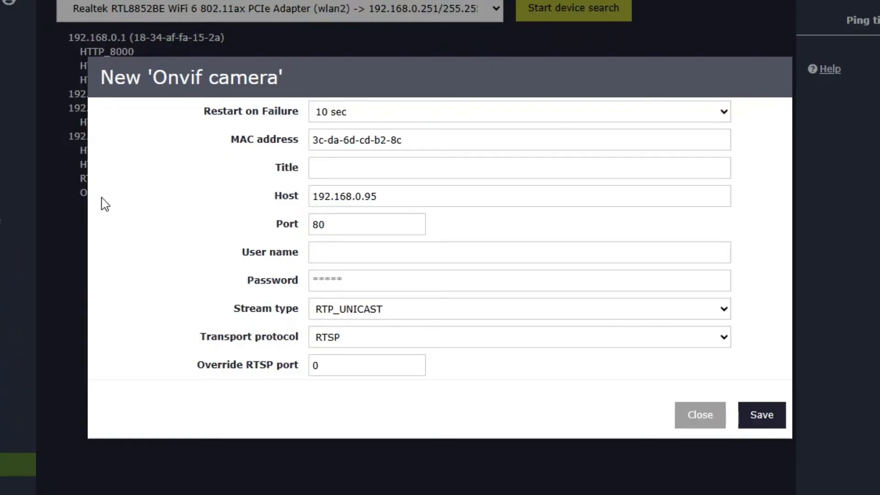
{"action": "type", "text": "o"}
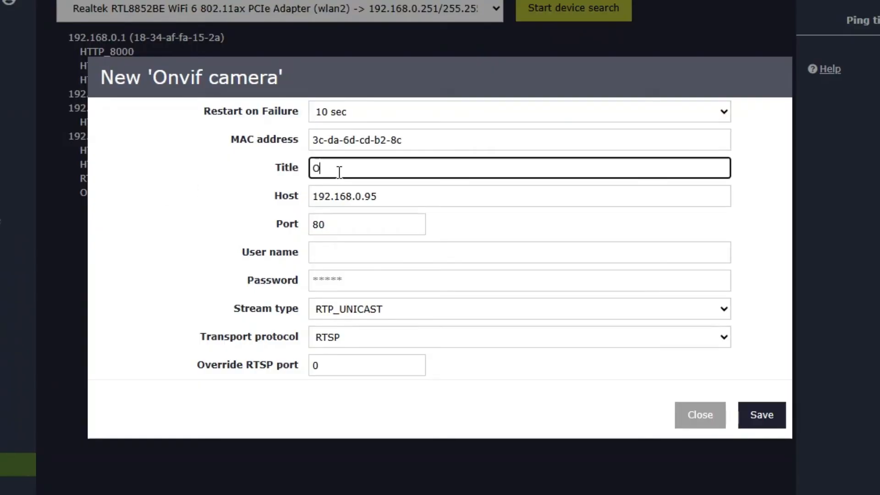
{"action": "type", "text": "NVIF camera"}
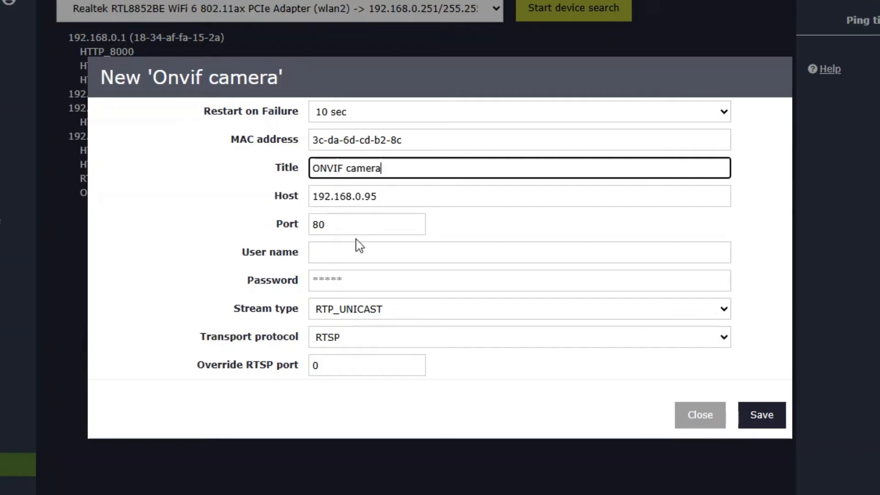
Enter user name admin and the password, then save the ONVIF camera.
{"action": "left_click", "coordinate": [518, 252]}
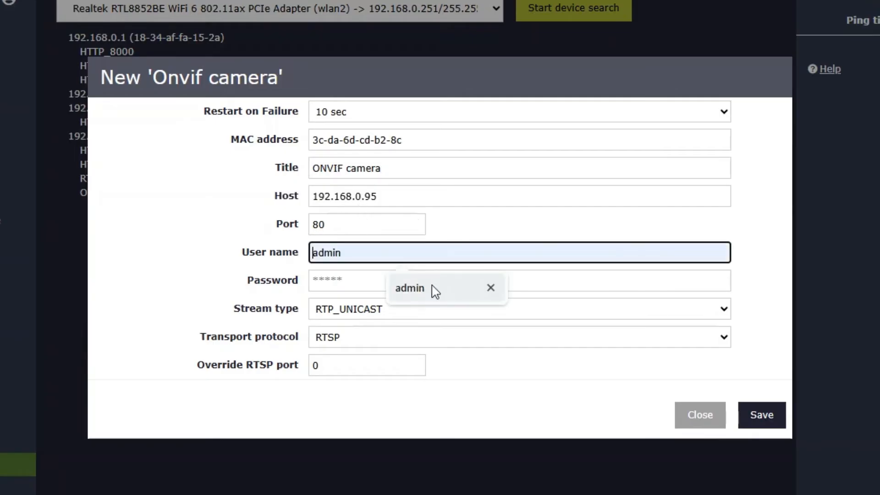
{"action": "left_click", "coordinate": [505, 281]}
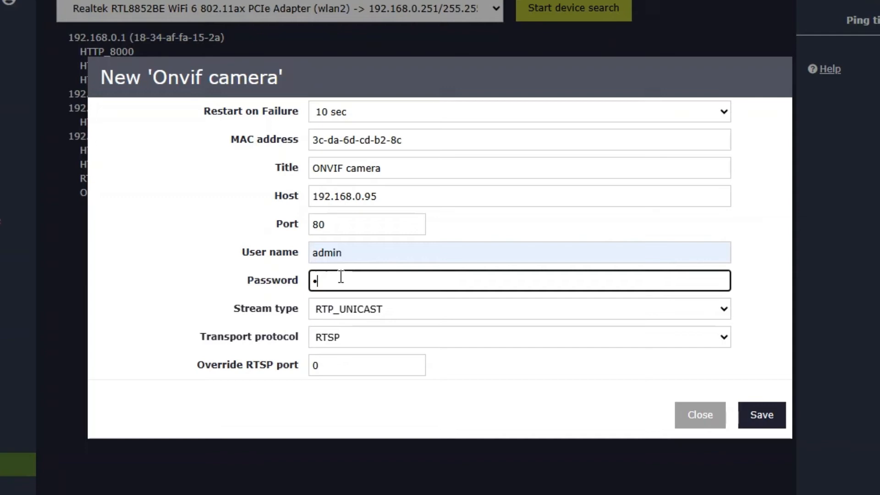
{"action": "type", "text": "•••"}
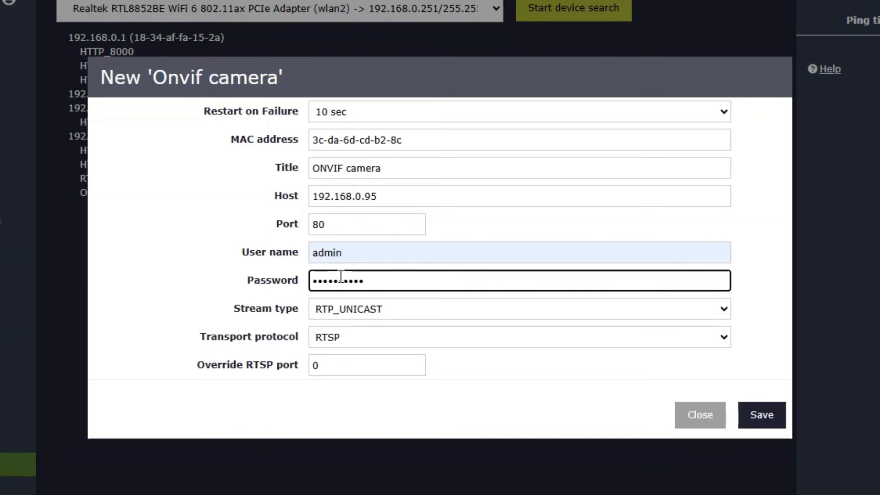
{"action": "left_click", "coordinate": [761, 415]}
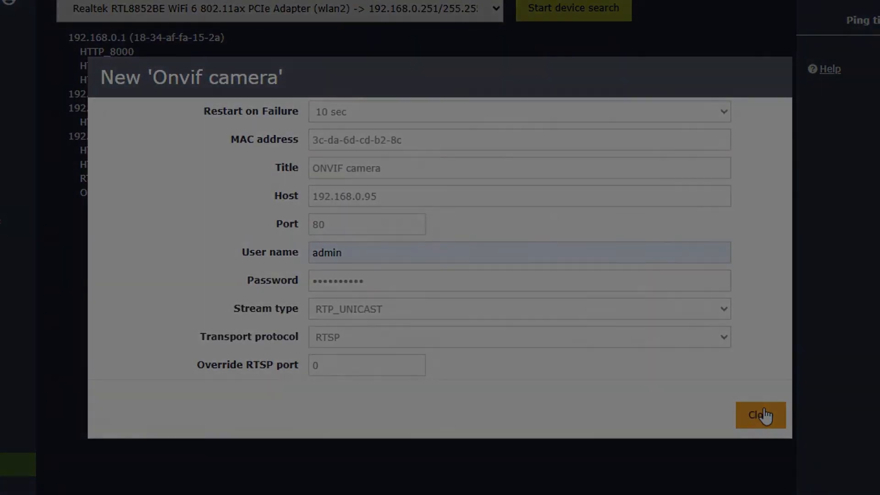
Expand the ONVIF camera node to view its settings, and enter 192.168.0.95 in a new tab.
{"action": "left_click", "coordinate": [760, 415]}
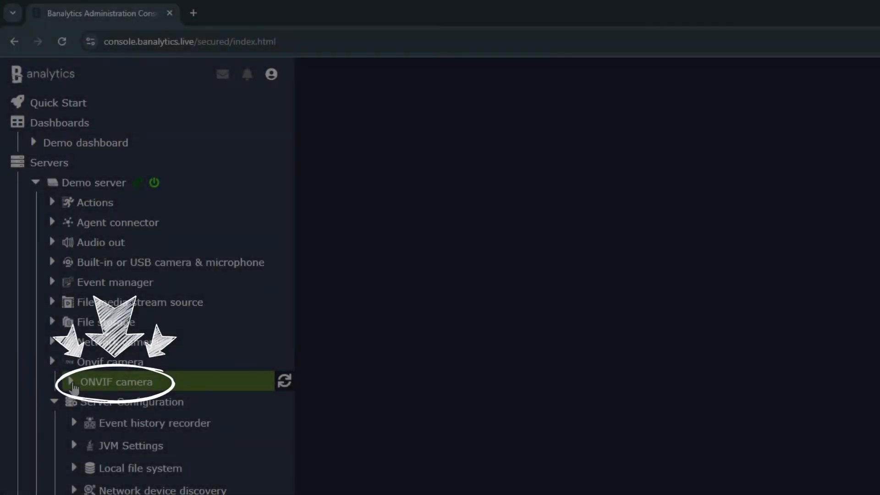
{"action": "left_click", "coordinate": [73, 382]}
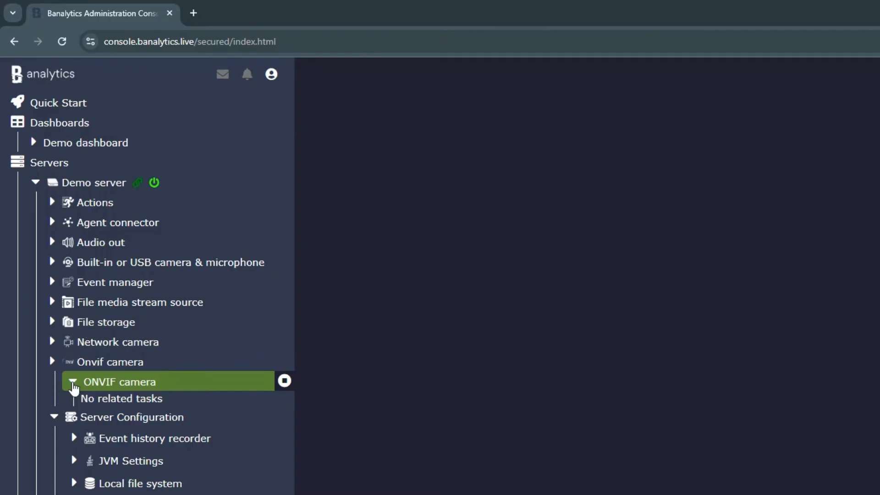
{"action": "left_click", "coordinate": [119, 381]}
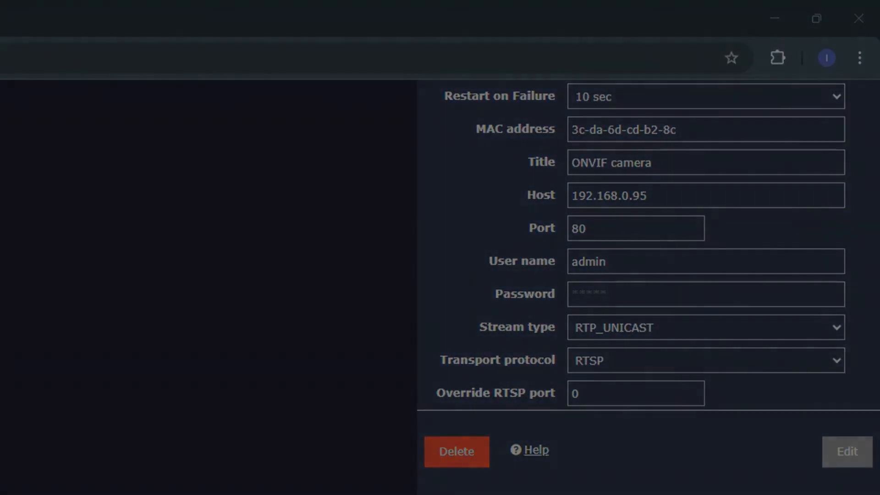
{"action": "type", "text": "192.168.0.95"}
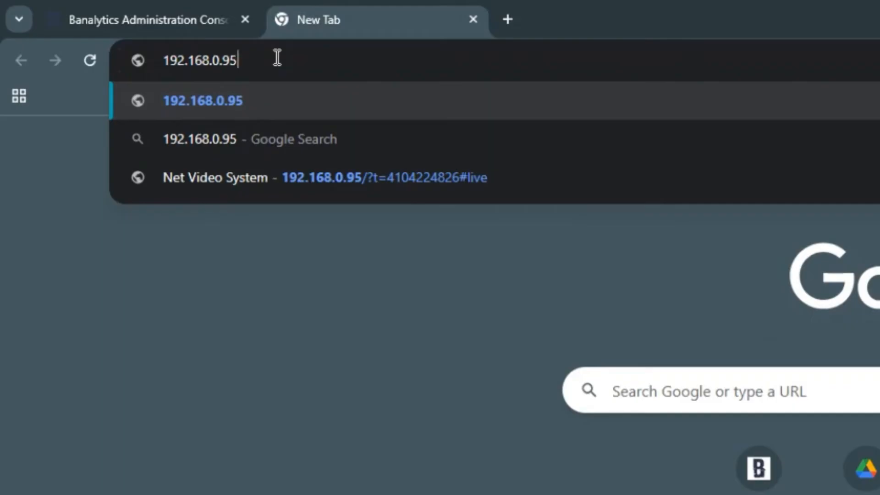
Load 192.168.0.95 and log in with the saved admin credentials to Live View.
{"action": "key", "text": "Enter"}
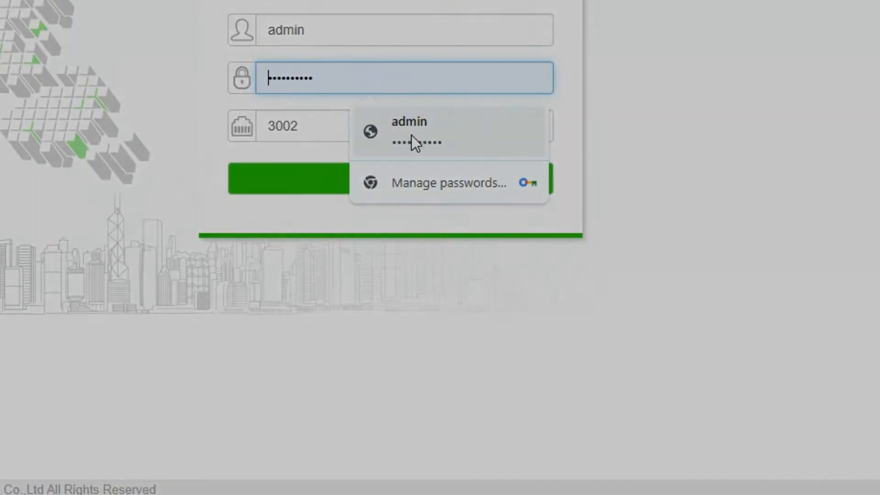
{"action": "left_click", "coordinate": [288, 180]}
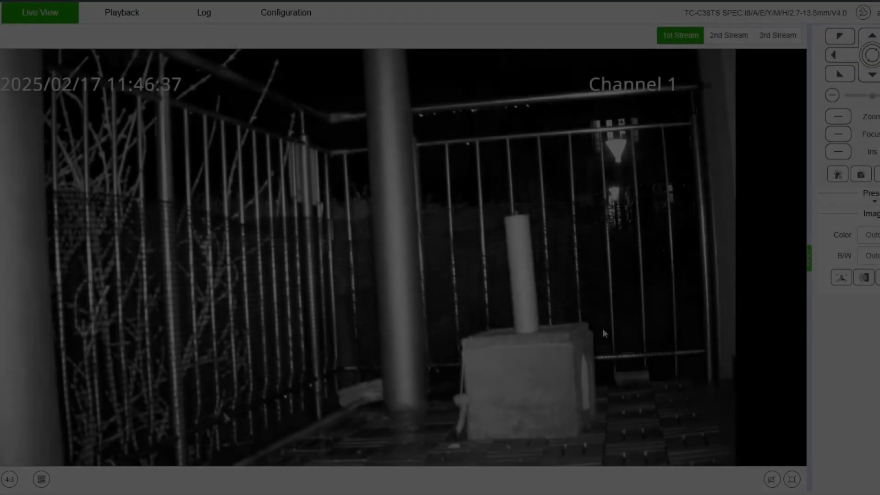